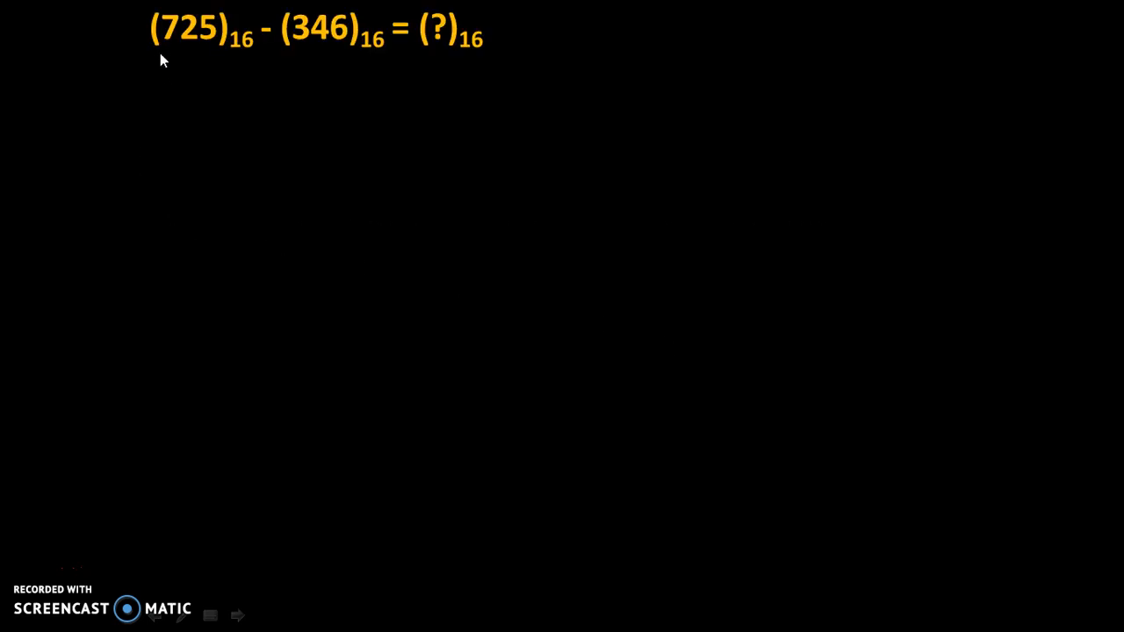
mouse_move(169, 49)
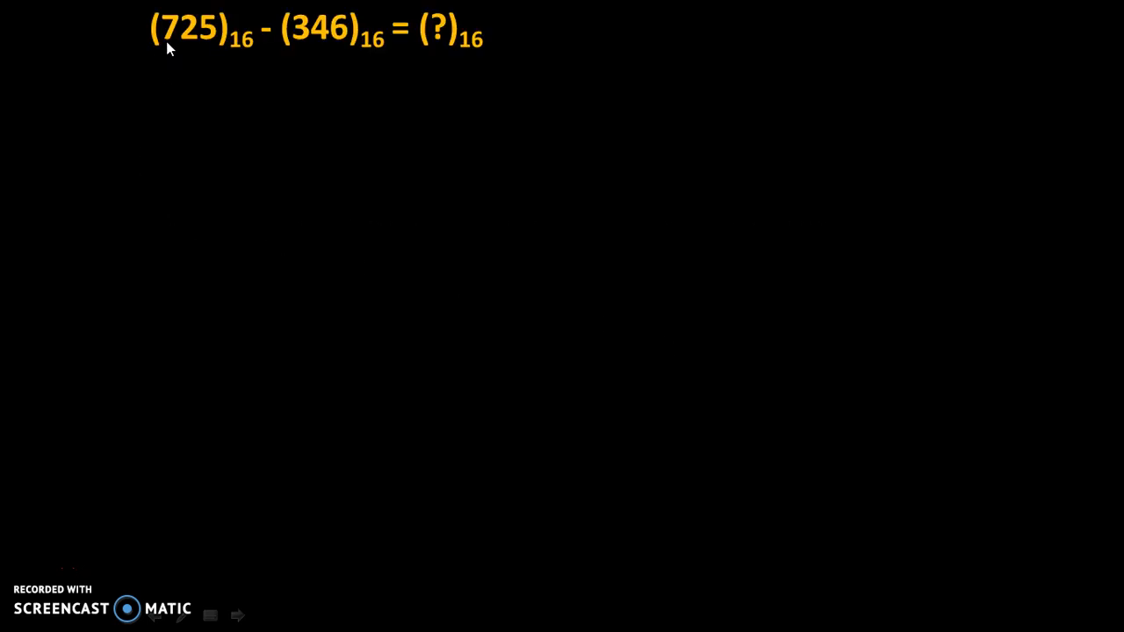
mouse_move(233, 55)
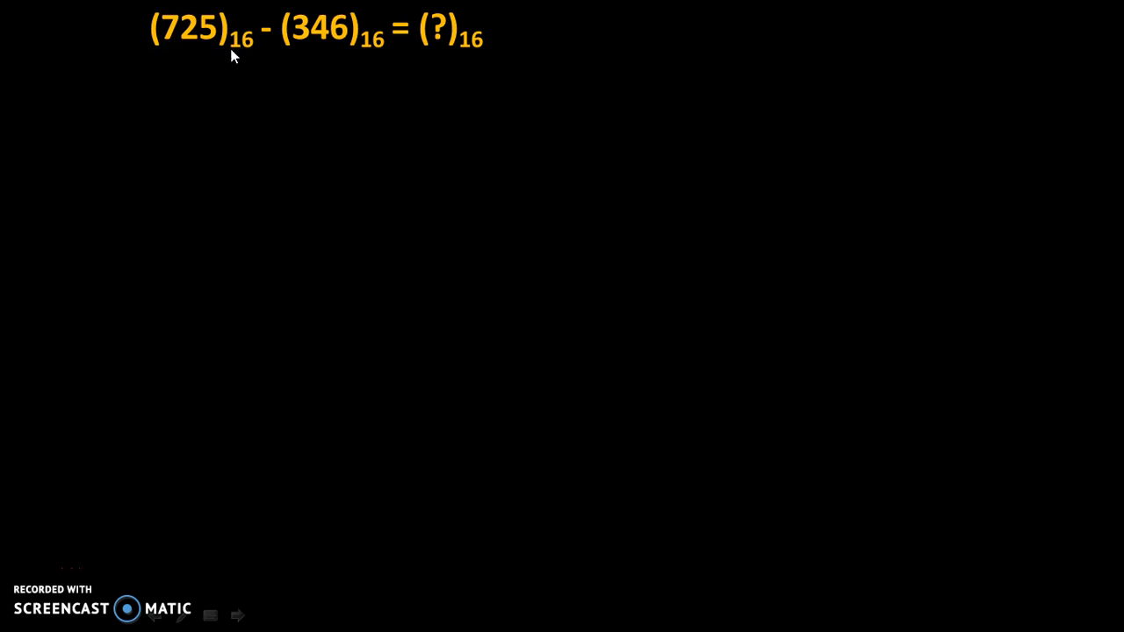
mouse_move(294, 47)
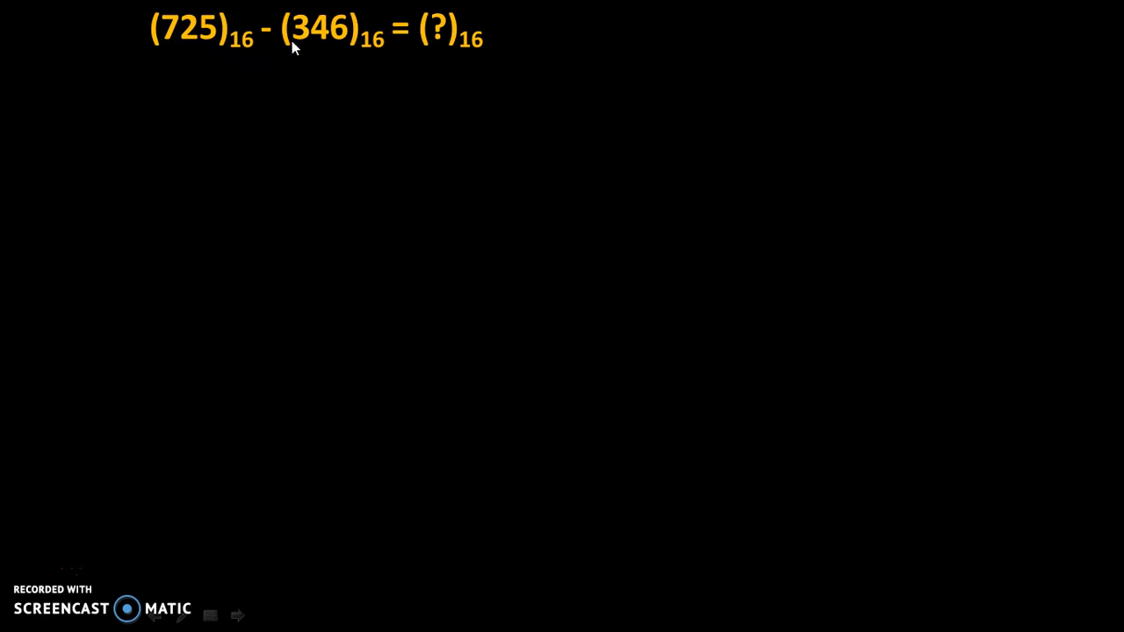
mouse_move(366, 58)
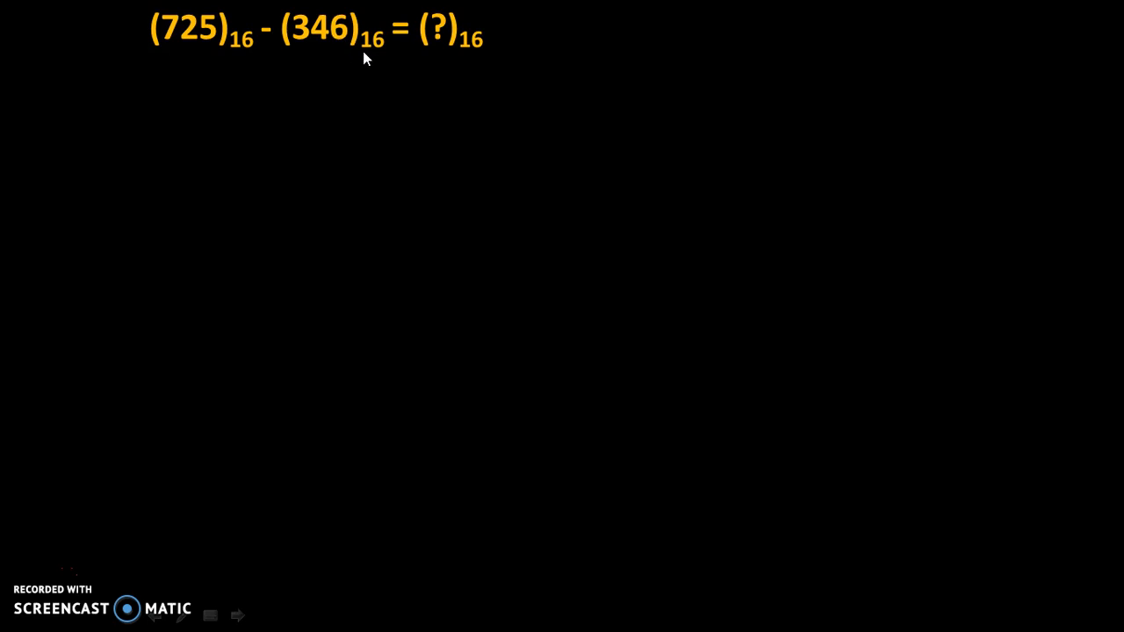
mouse_move(436, 51)
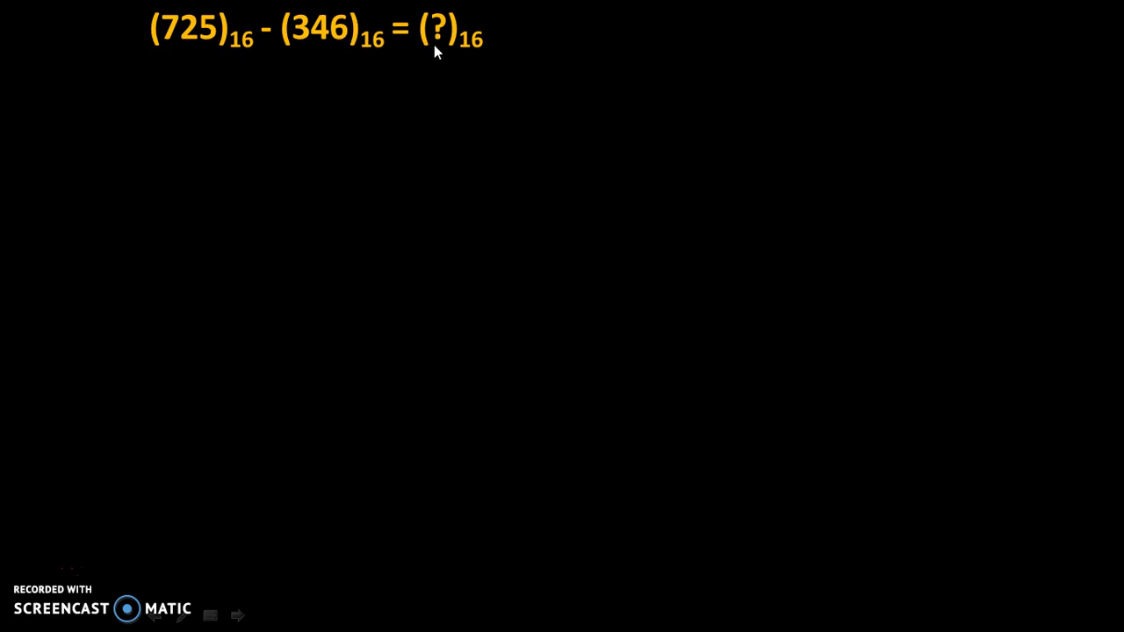
mouse_move(471, 59)
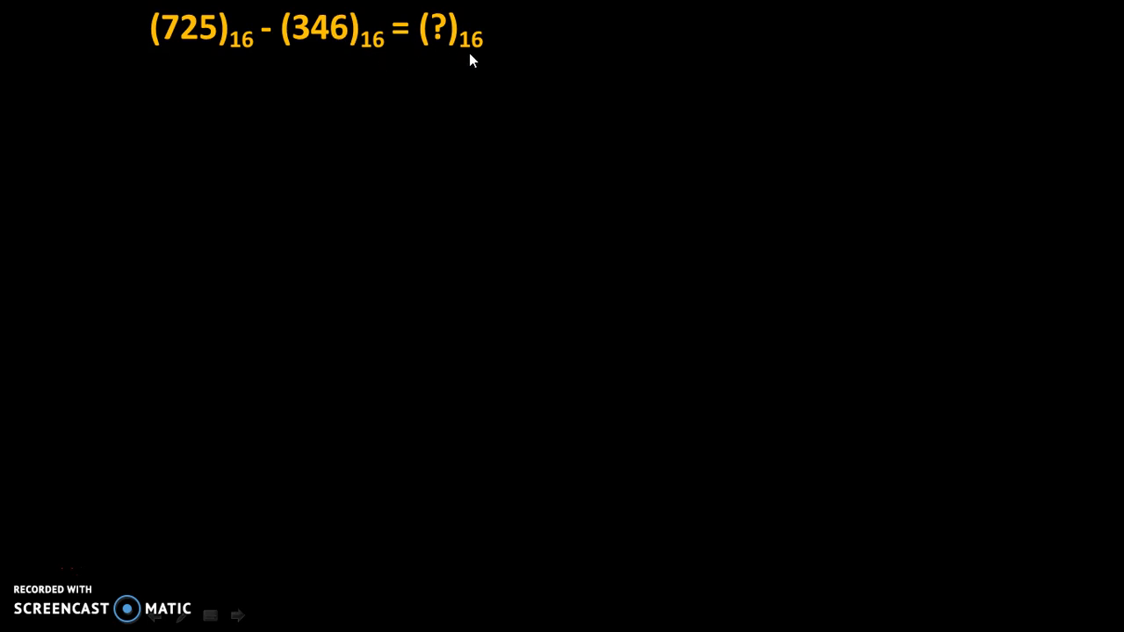
mouse_move(247, 73)
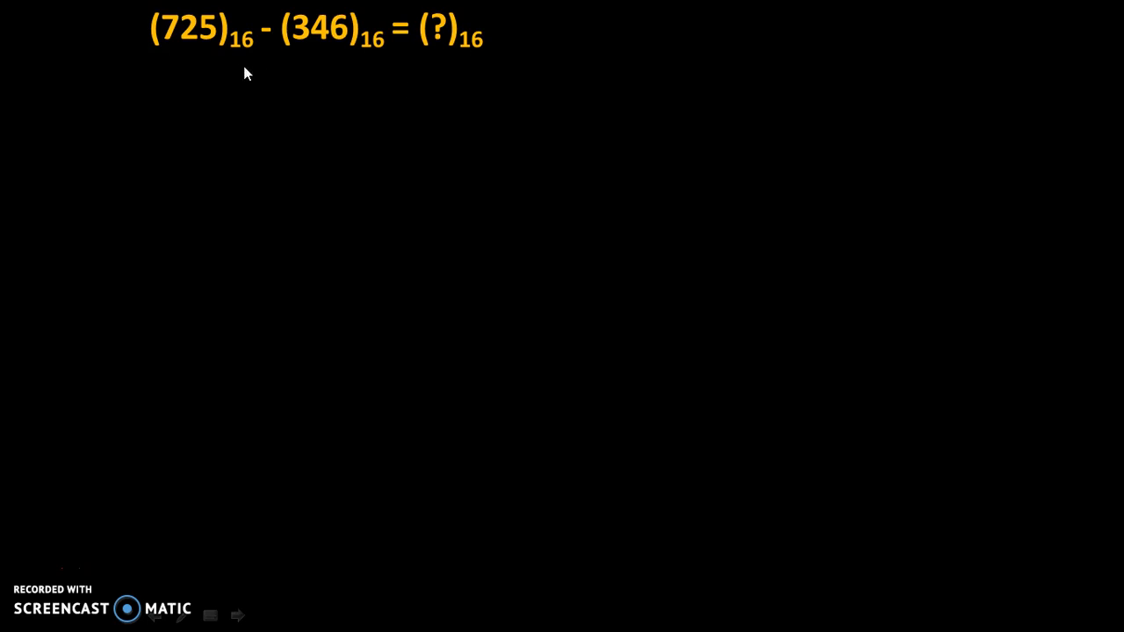
mouse_move(374, 51)
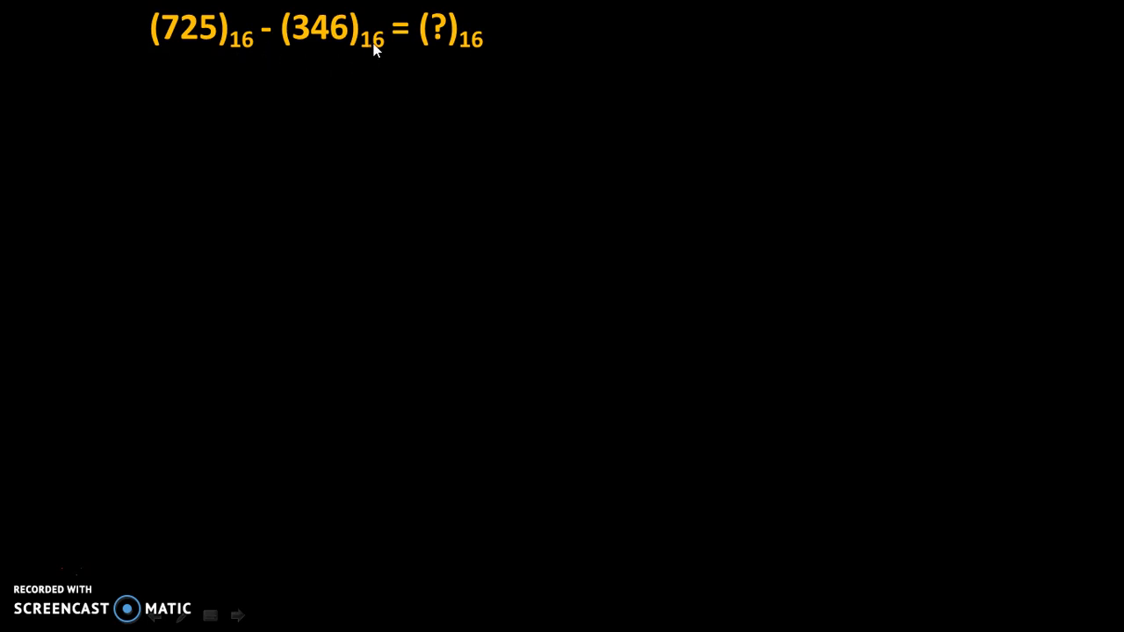
mouse_move(383, 59)
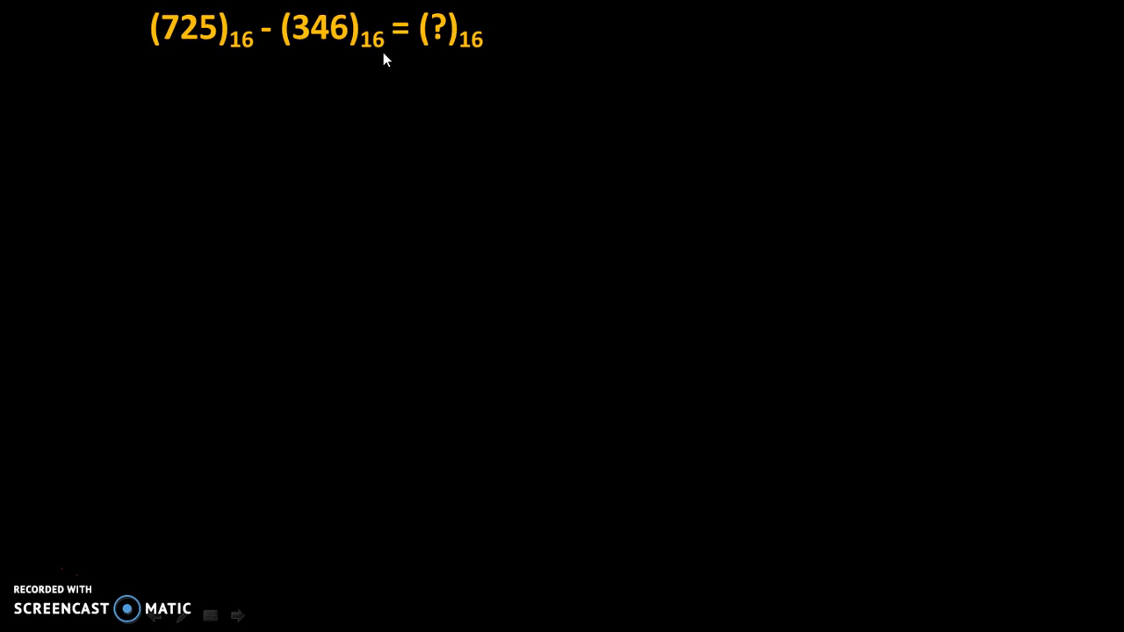
mouse_move(363, 64)
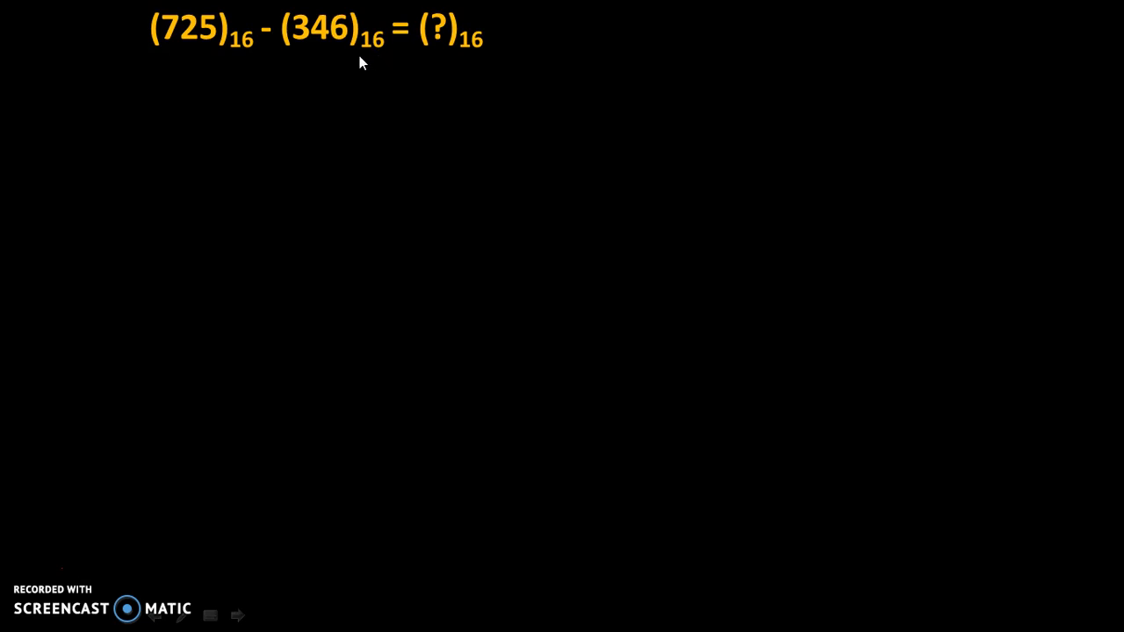
mouse_move(381, 55)
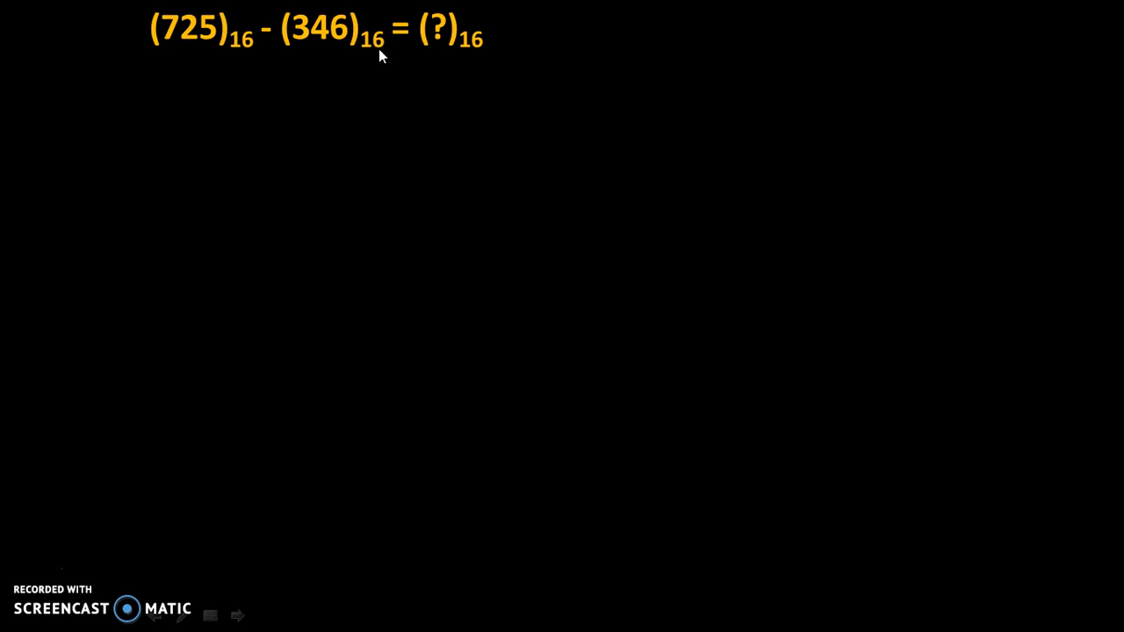
mouse_move(233, 54)
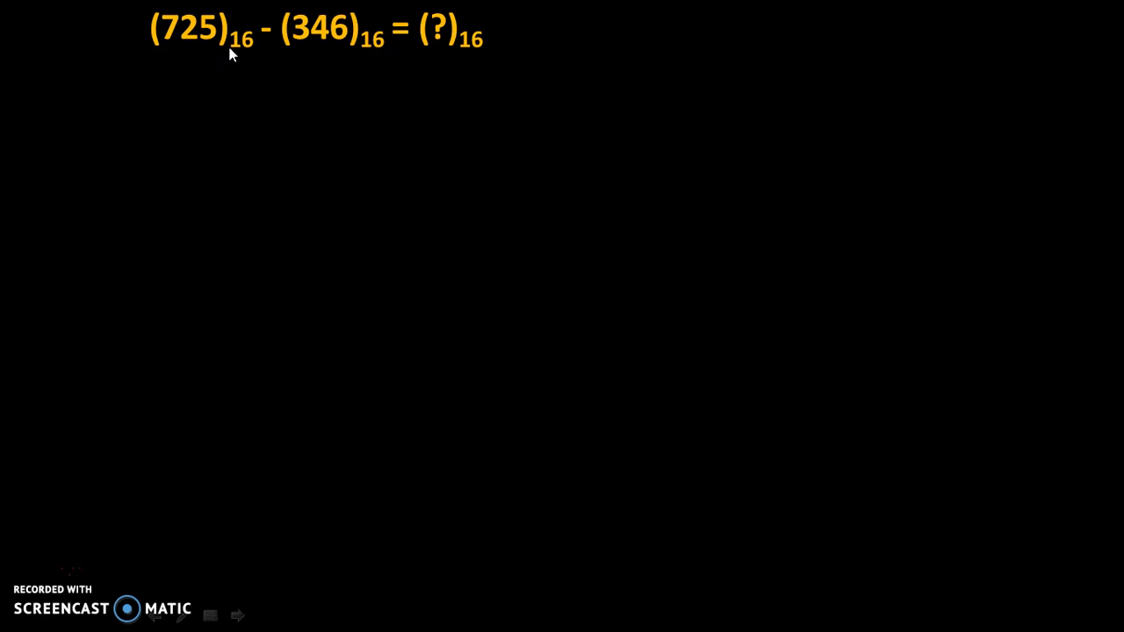
mouse_move(476, 64)
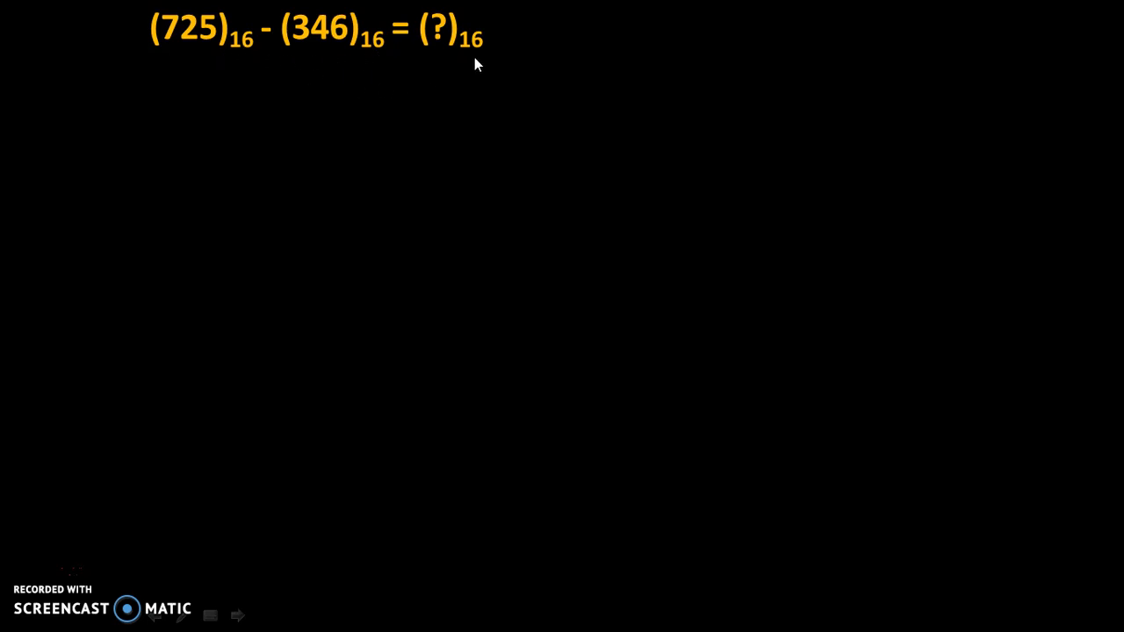
mouse_move(472, 62)
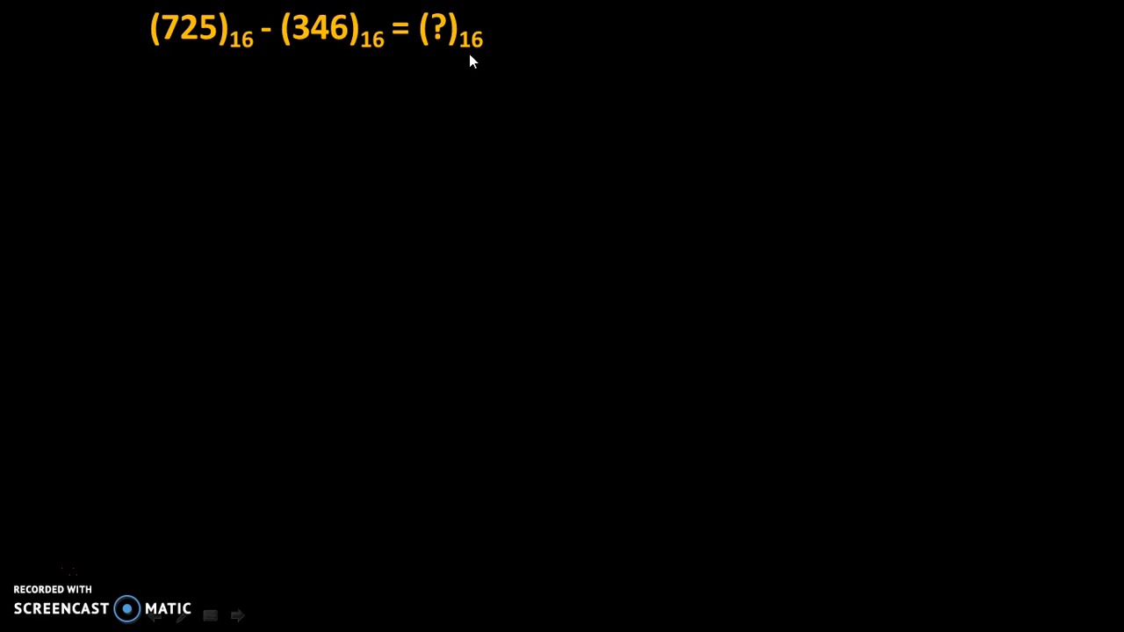
mouse_move(429, 264)
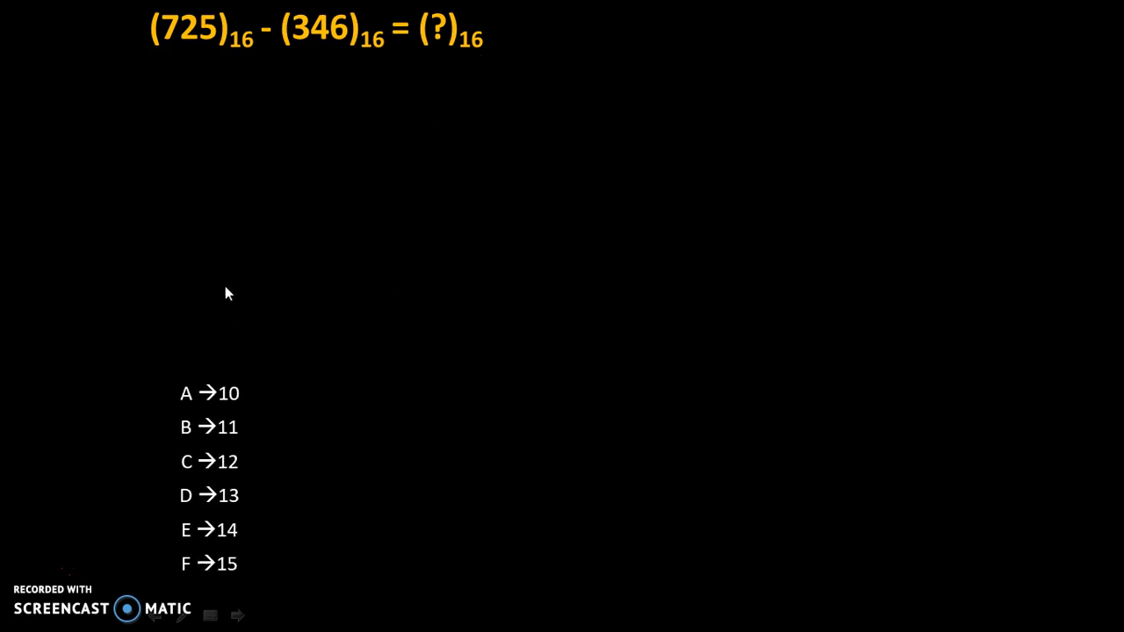
mouse_move(202, 404)
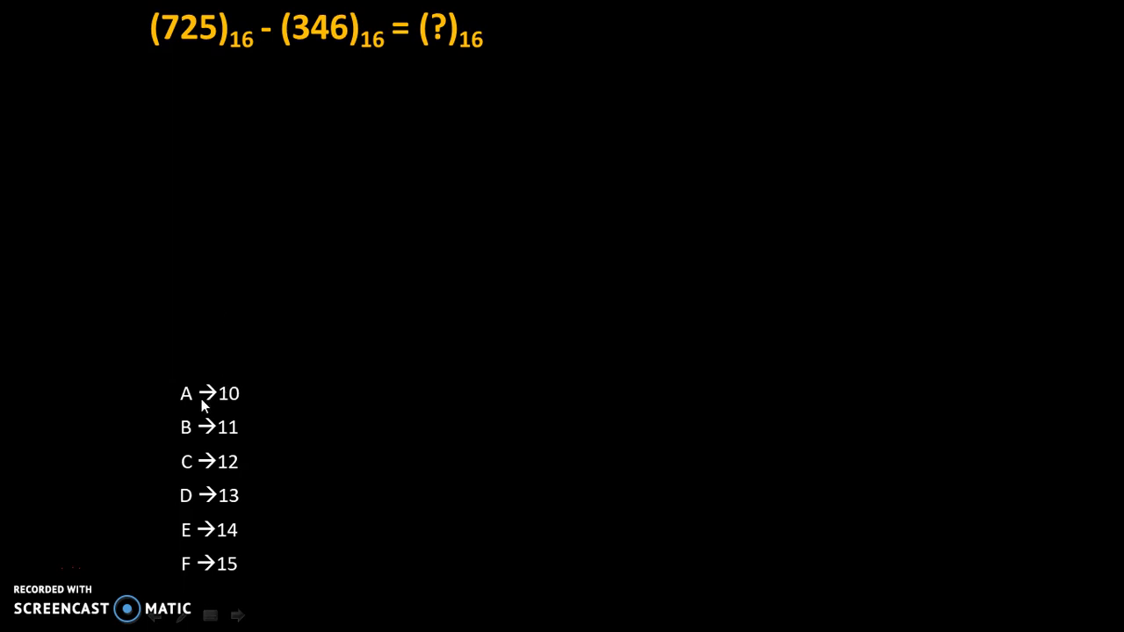
mouse_move(224, 450)
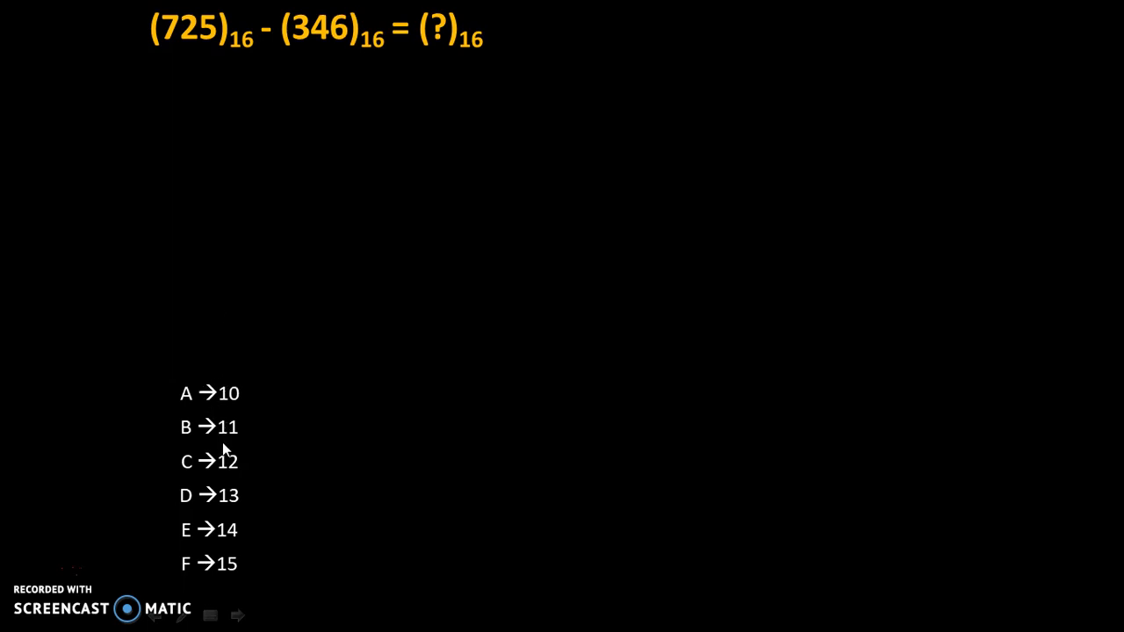
mouse_move(189, 476)
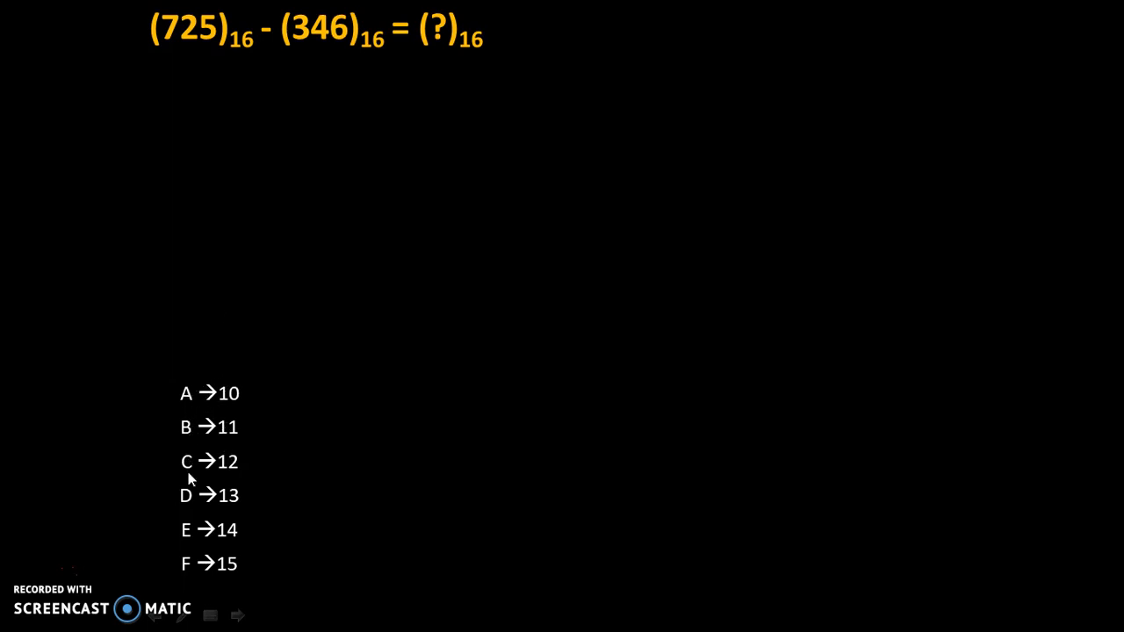
mouse_move(188, 409)
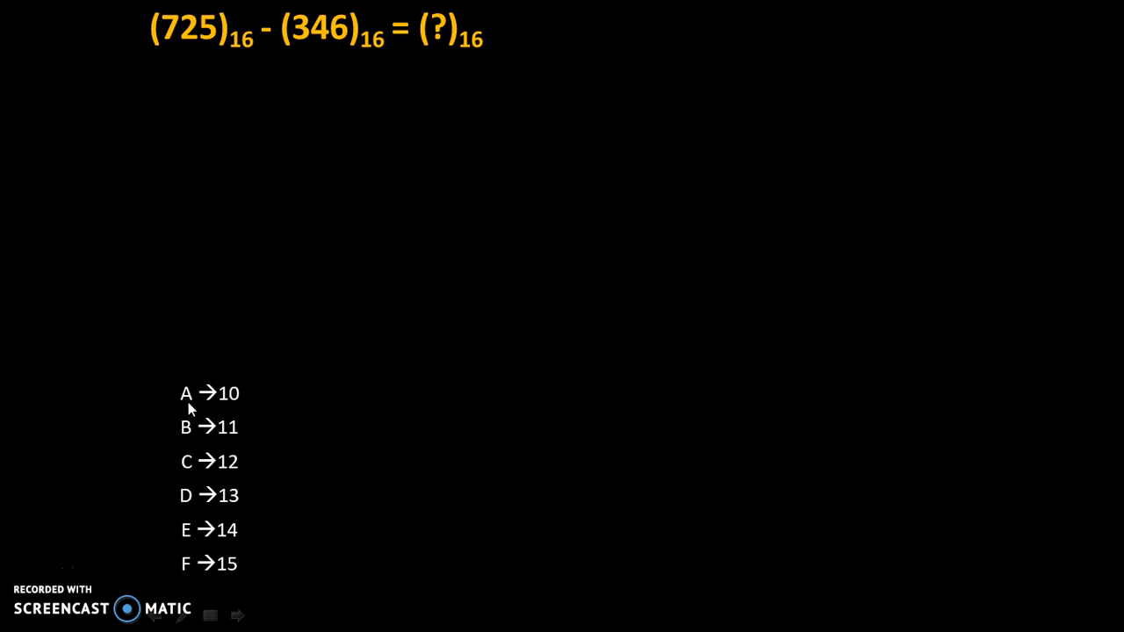
mouse_move(193, 468)
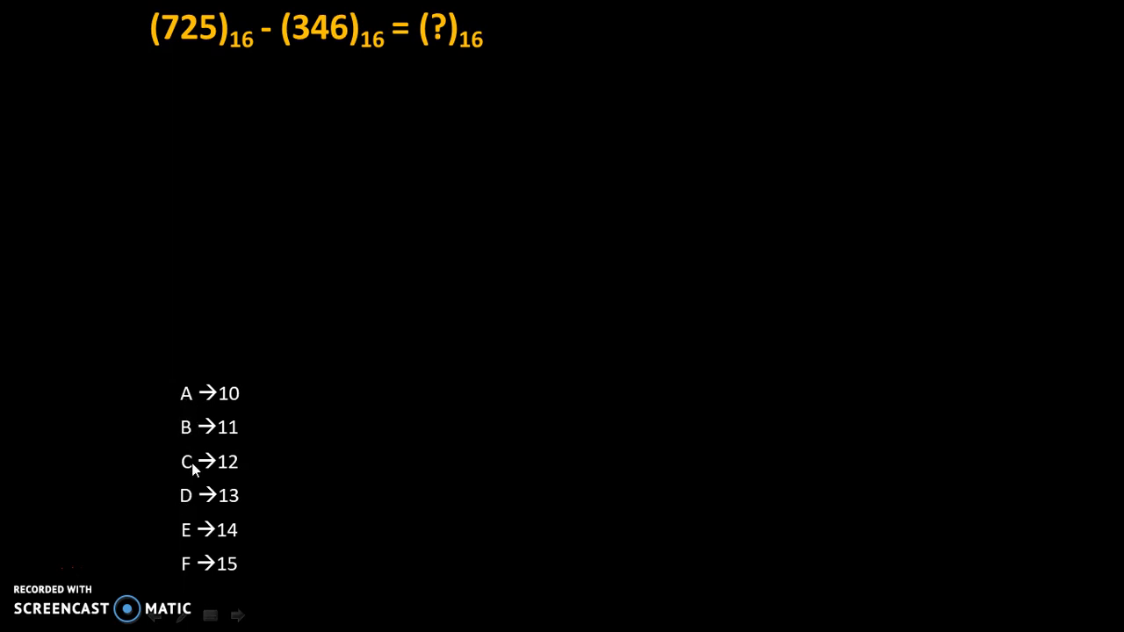
mouse_move(193, 413)
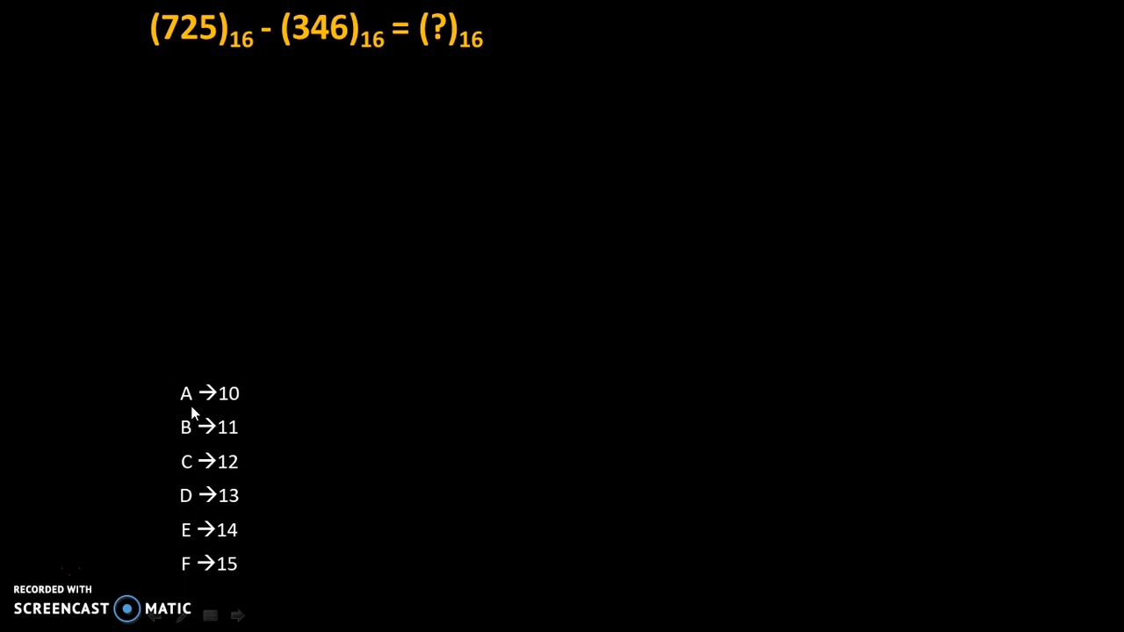
mouse_move(237, 563)
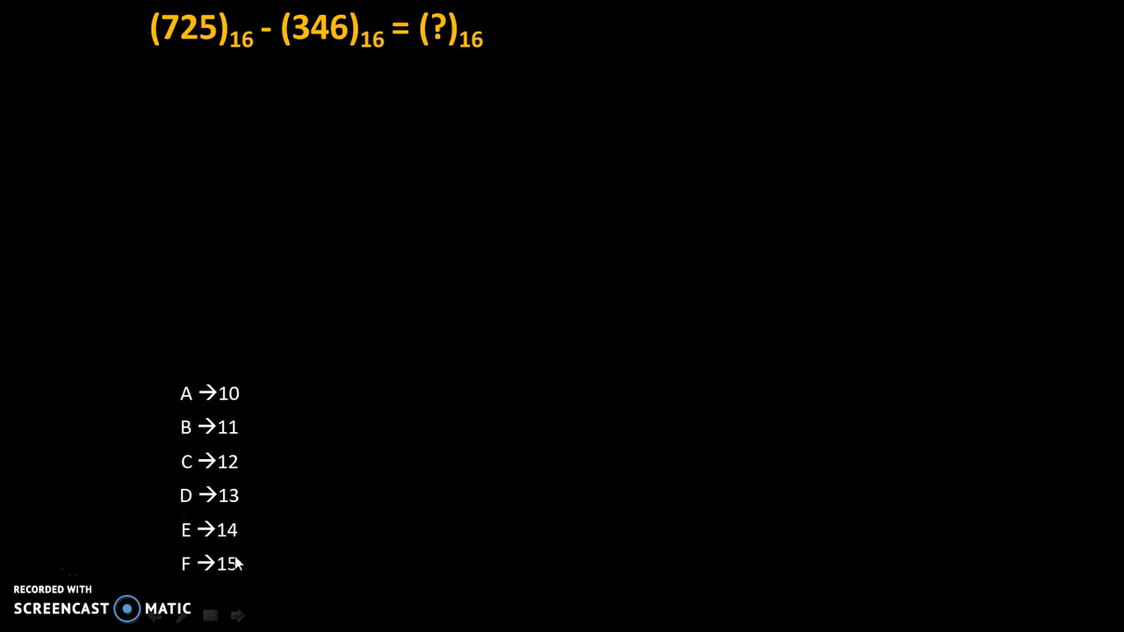
mouse_move(198, 489)
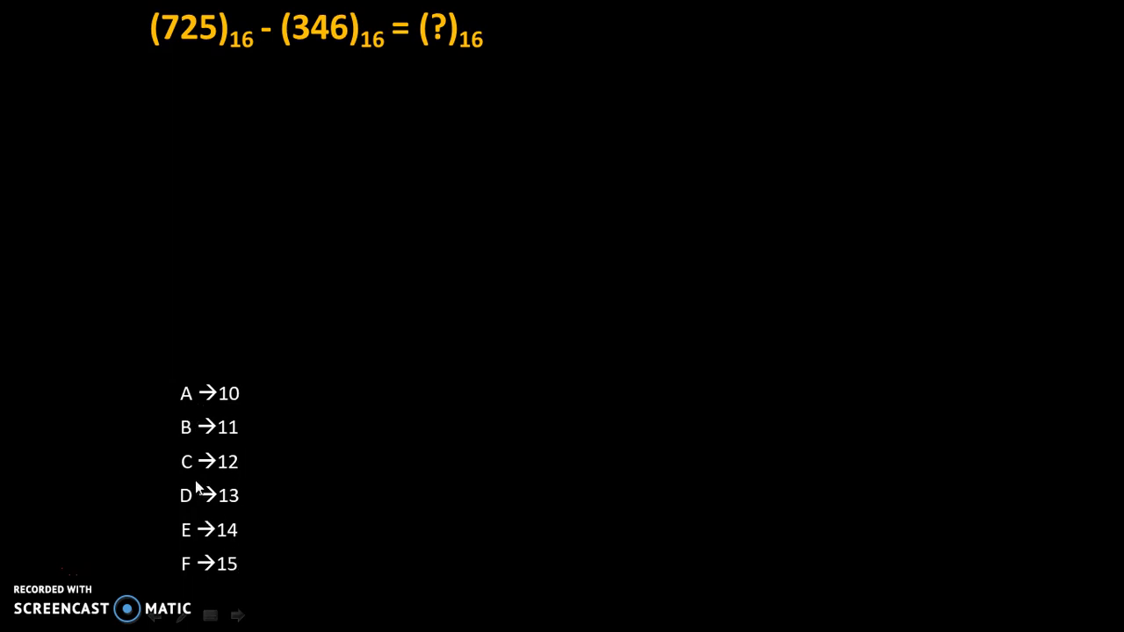
mouse_move(195, 477)
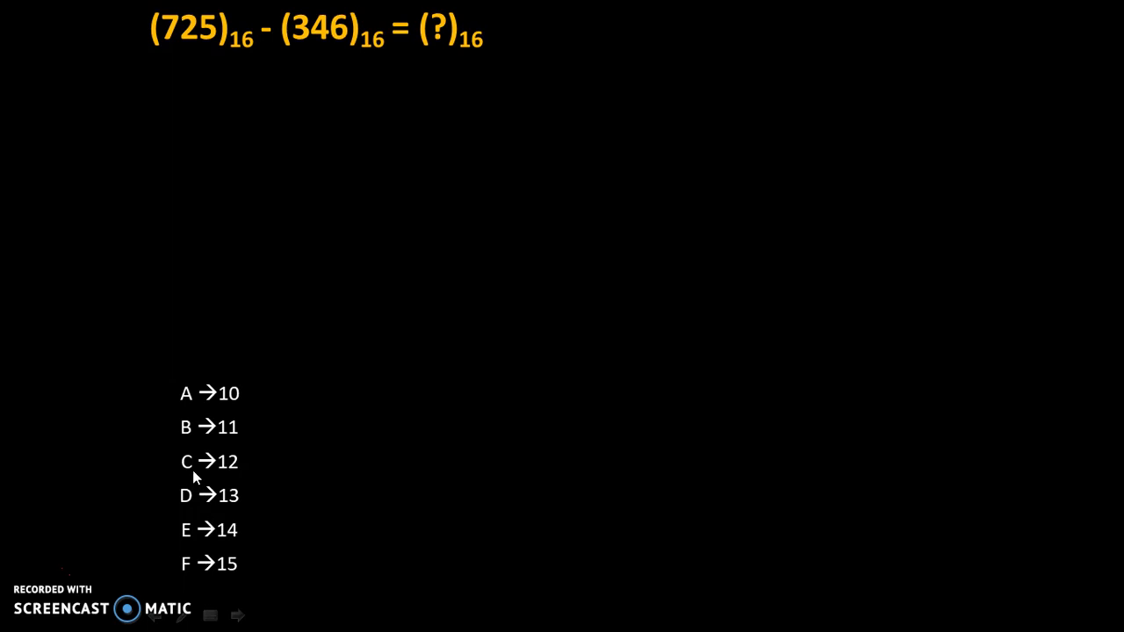
mouse_move(235, 477)
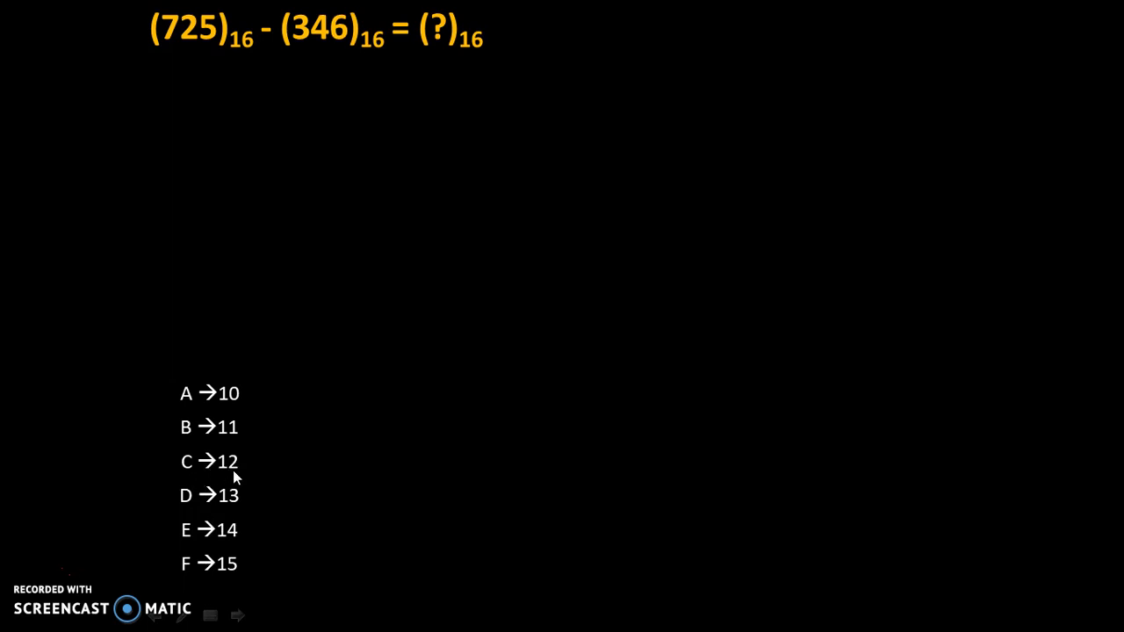
mouse_move(195, 546)
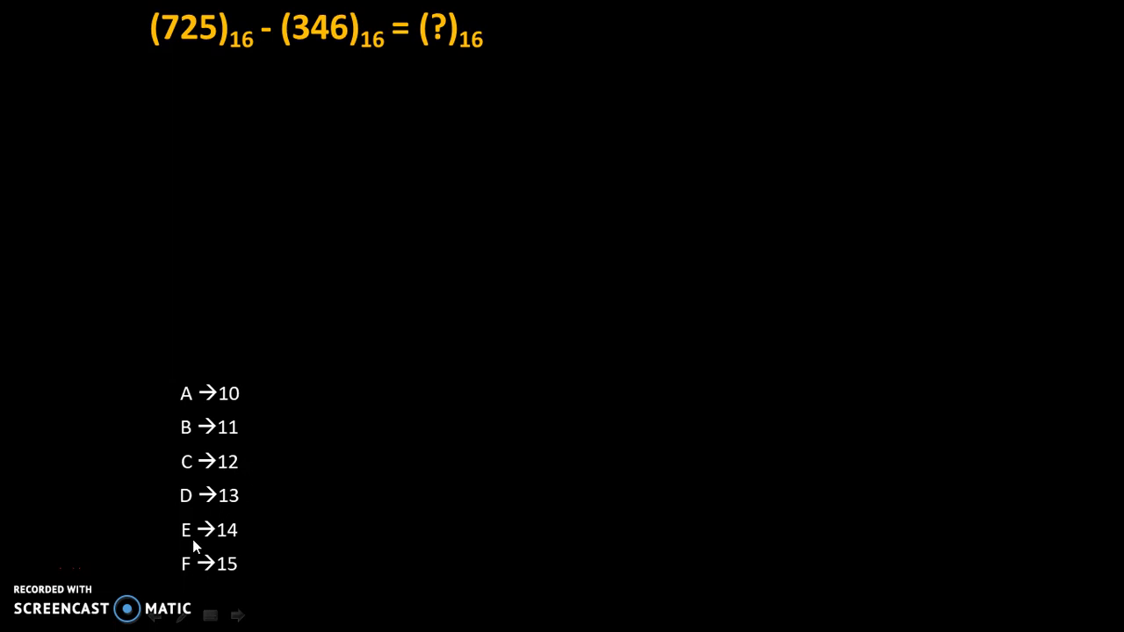
mouse_move(233, 539)
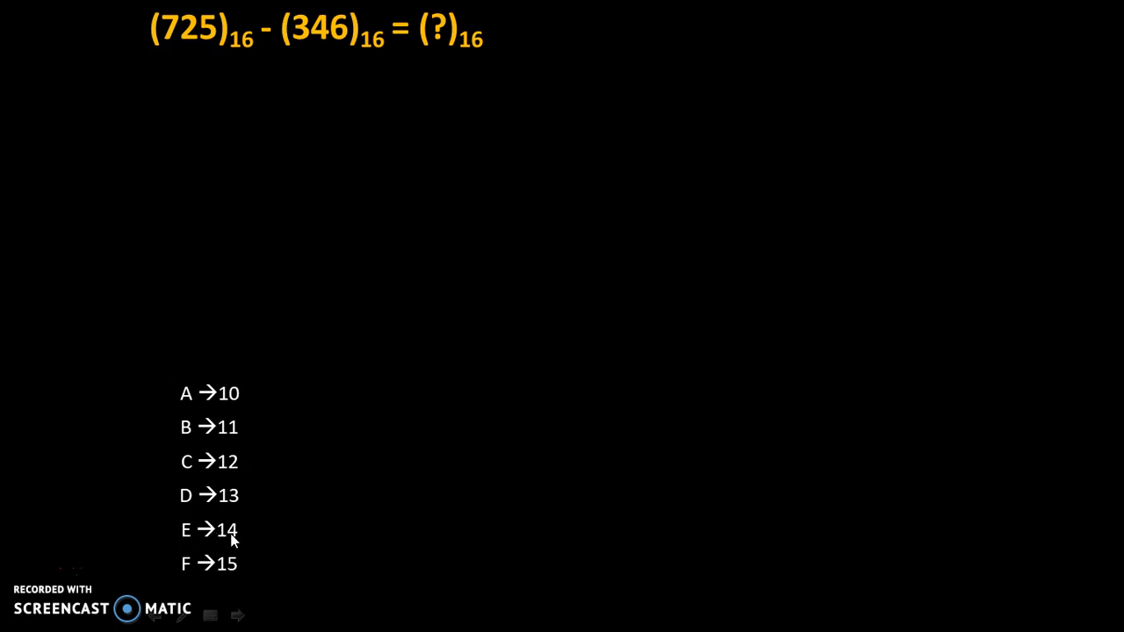
mouse_move(238, 437)
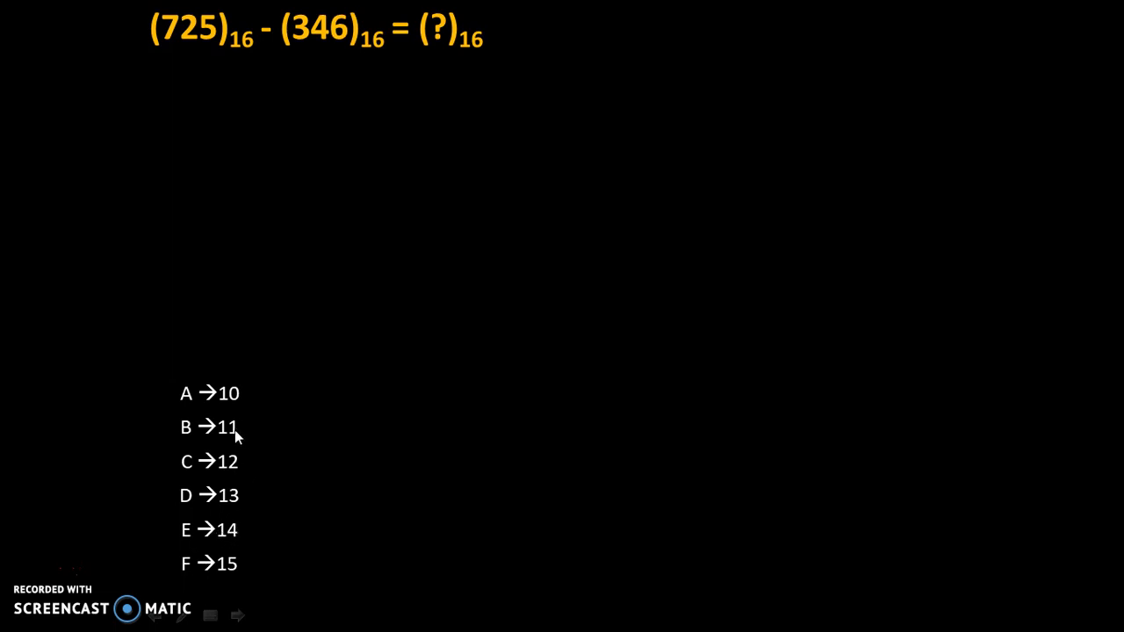
mouse_move(252, 528)
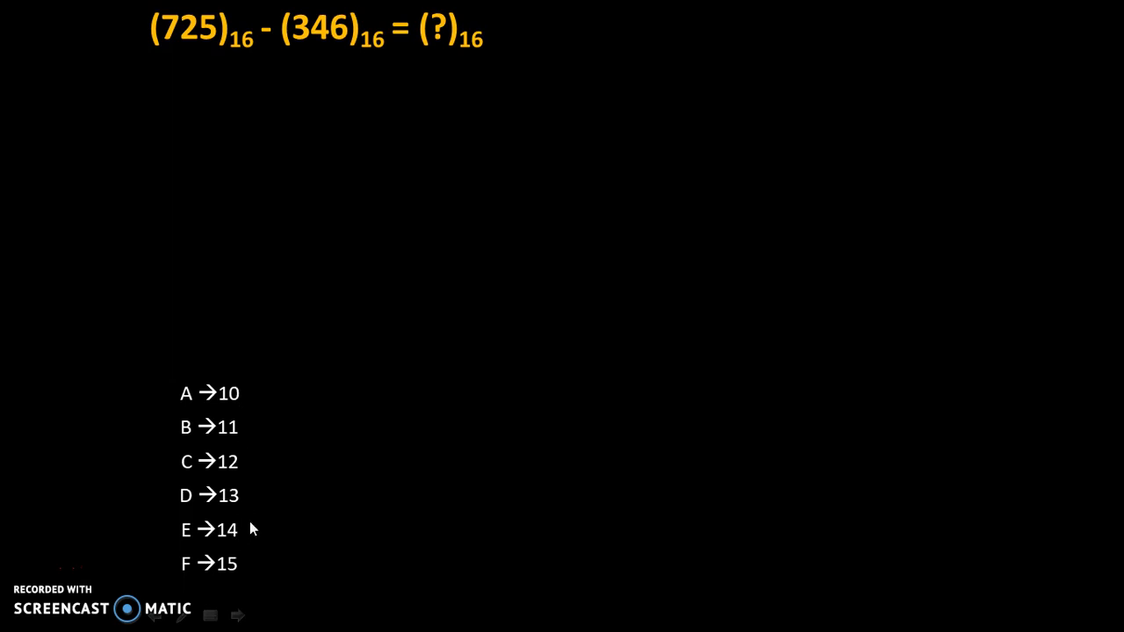
mouse_move(371, 83)
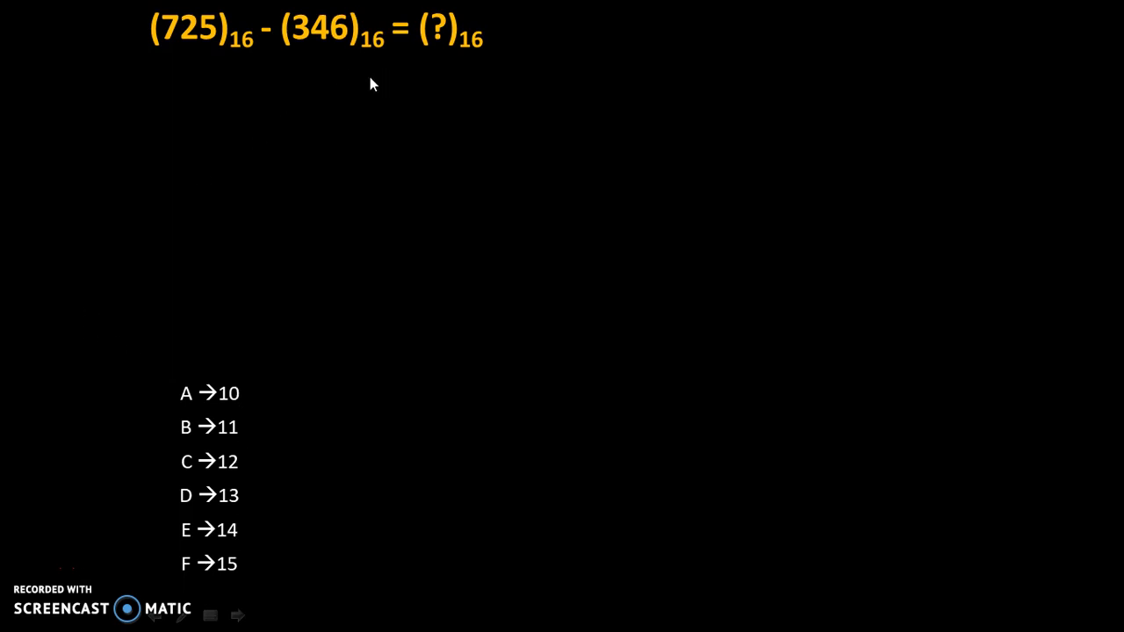
mouse_move(422, 217)
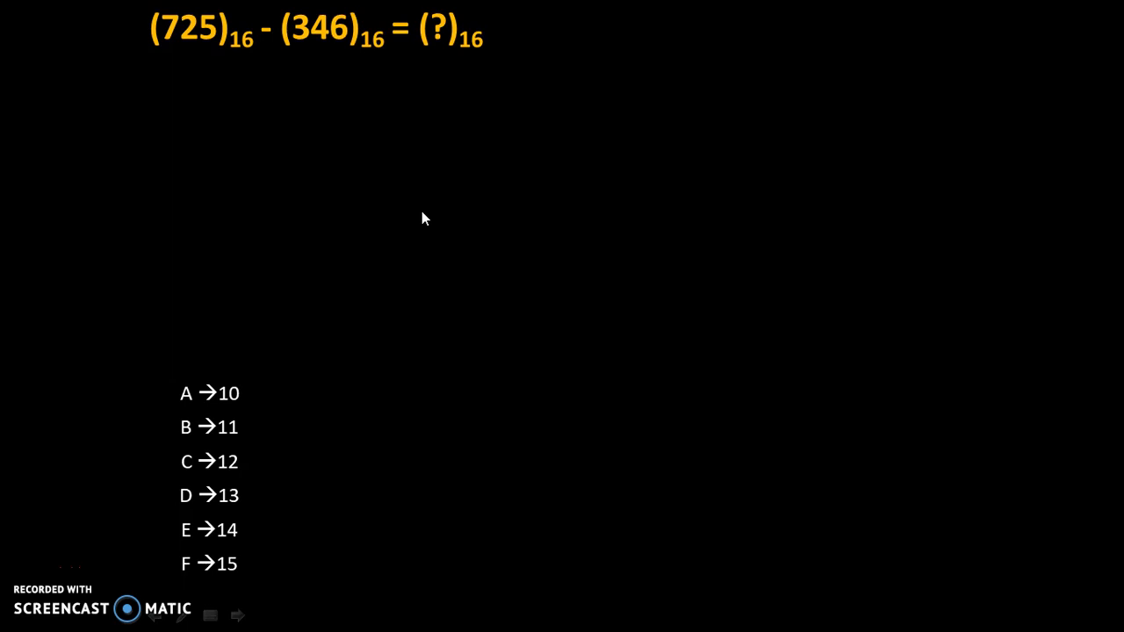